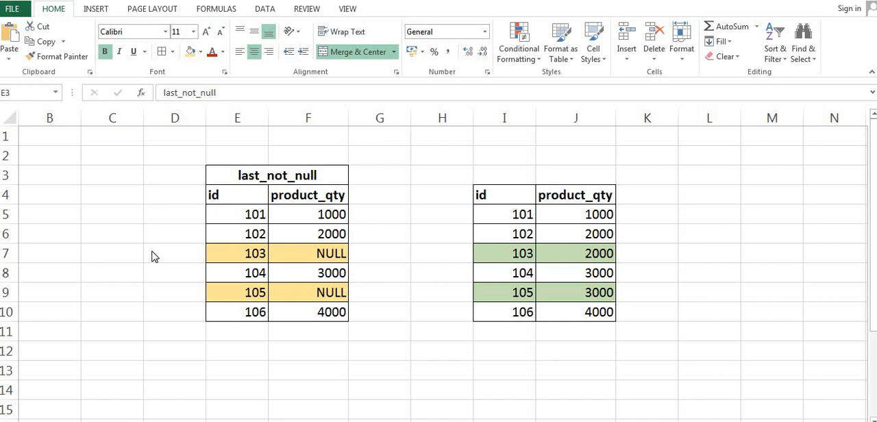
- Walk through the last_not_null table: ids 101, 102 with 2000, and the NULL quantity at id 103
click(277, 175)
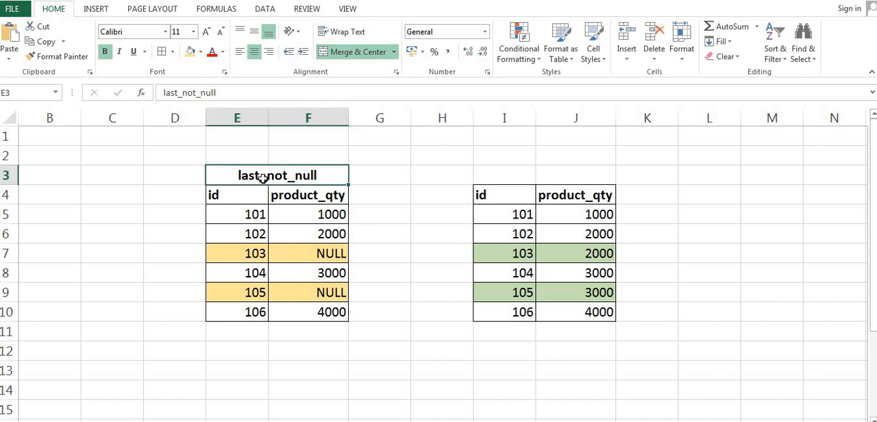
click(232, 195)
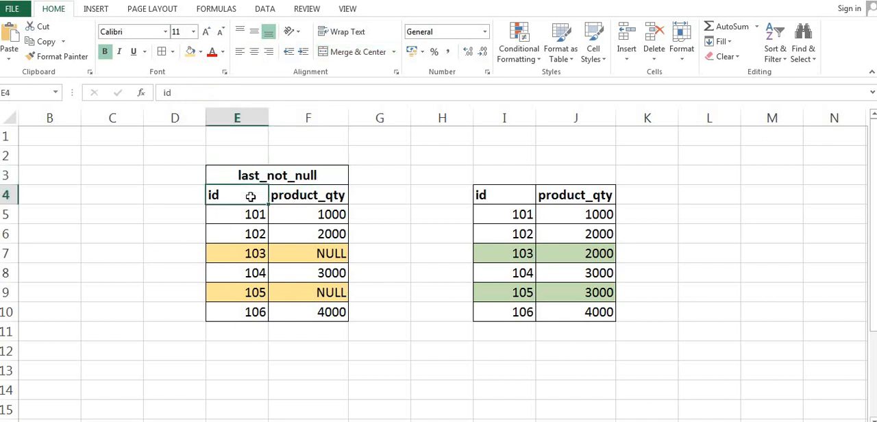
mouse_move(236, 219)
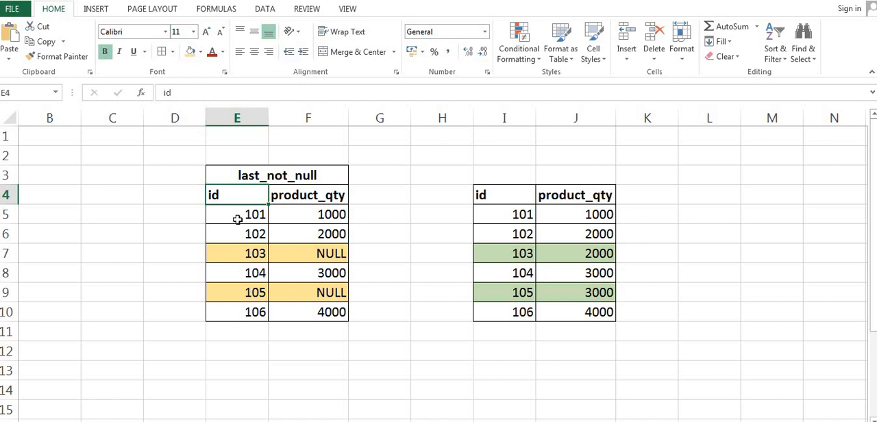
click(235, 214)
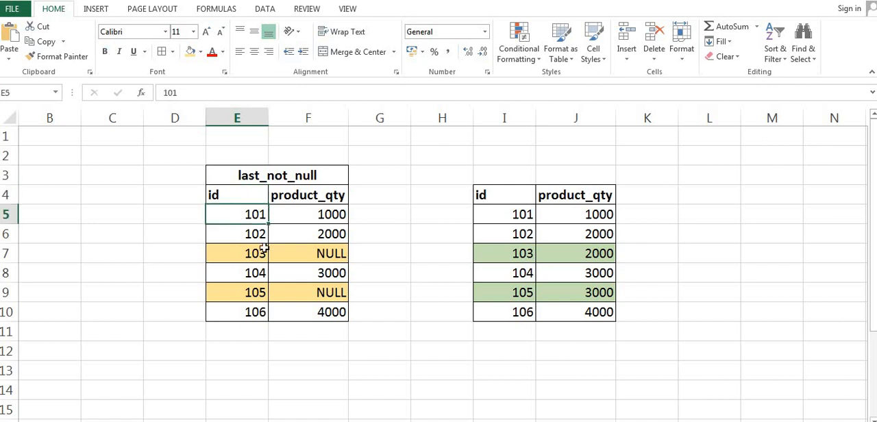
click(235, 232)
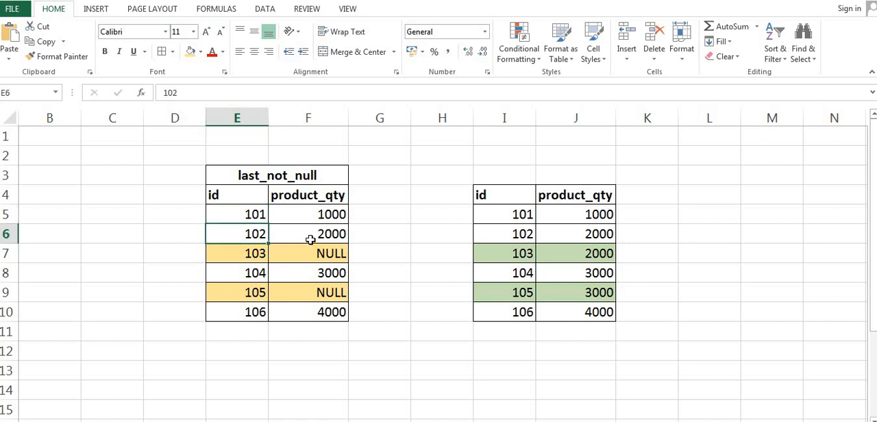
click(307, 233)
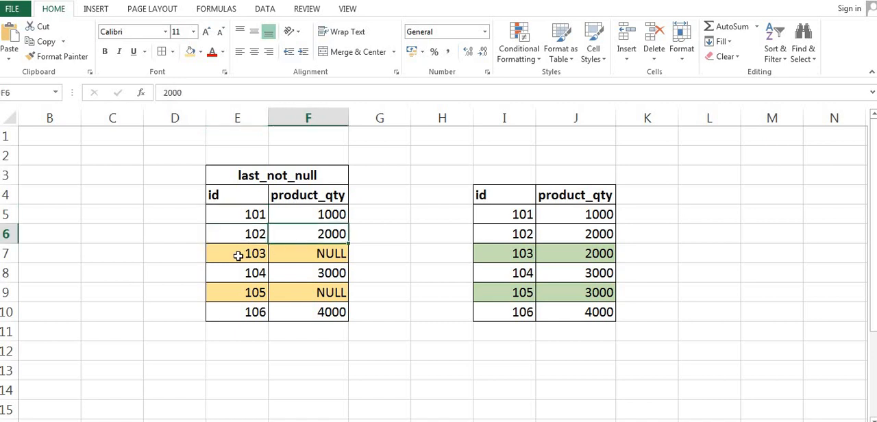
click(237, 253)
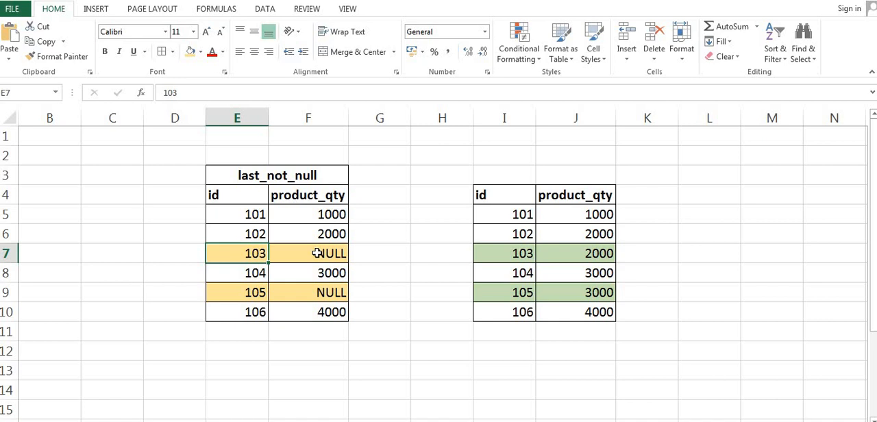
click(324, 252)
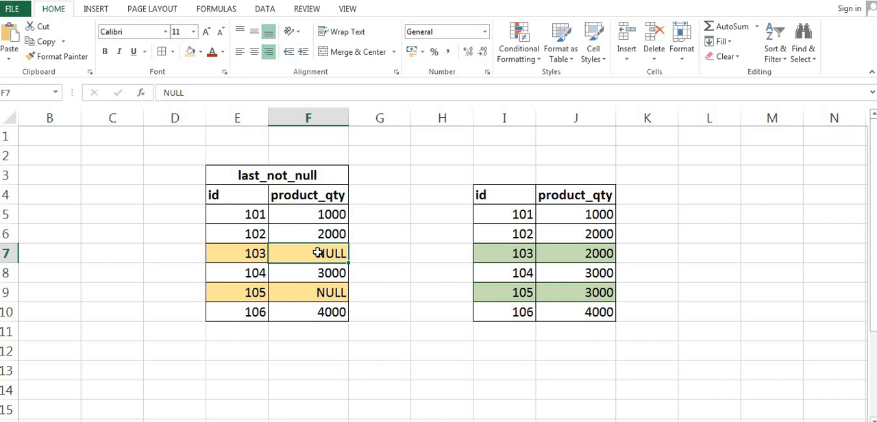
mouse_move(307, 233)
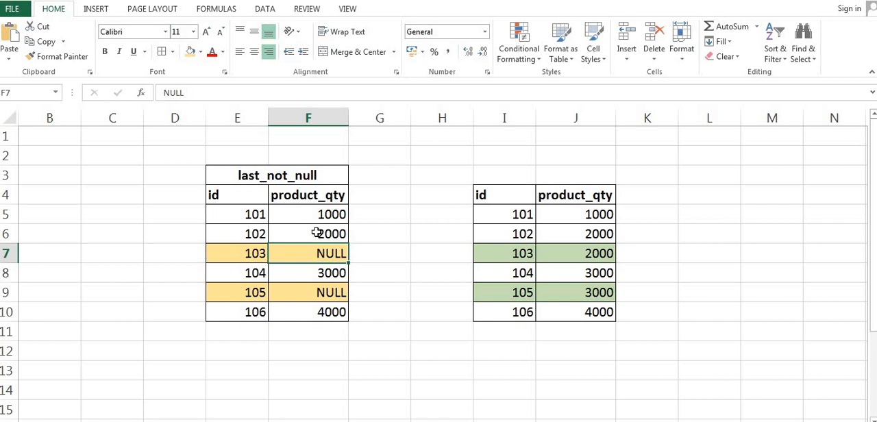
mouse_move(263, 263)
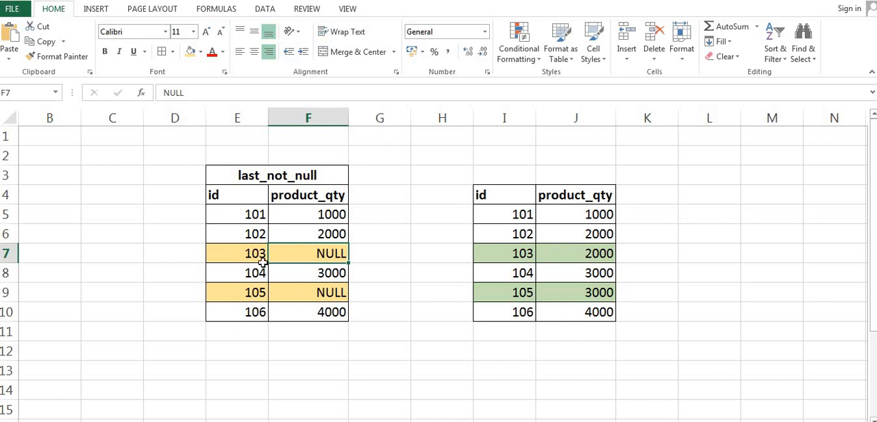
- Show 2000 filling id 103 and 3000 filling id 105, then start rewriting the select list
click(246, 252)
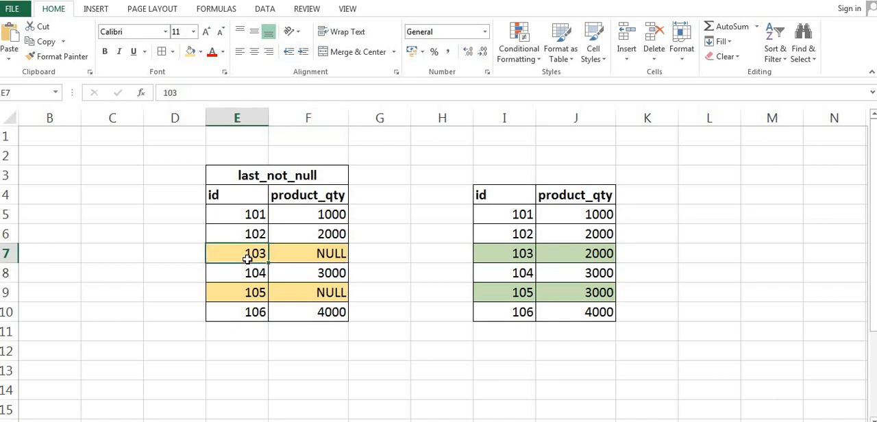
mouse_move(306, 233)
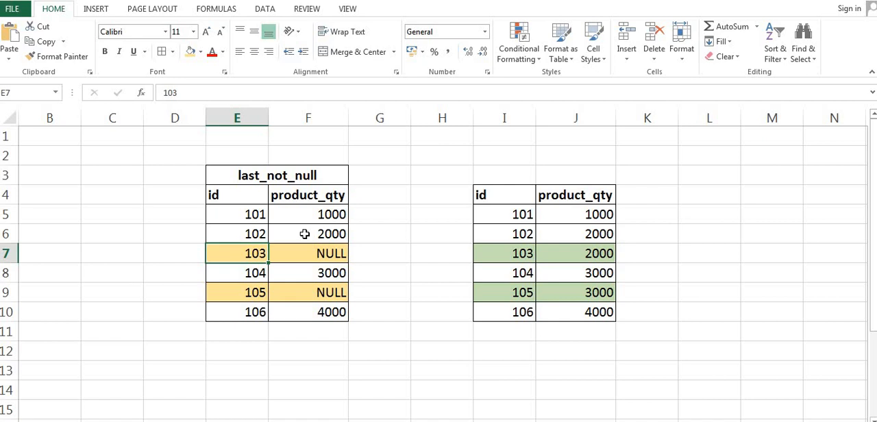
click(307, 233)
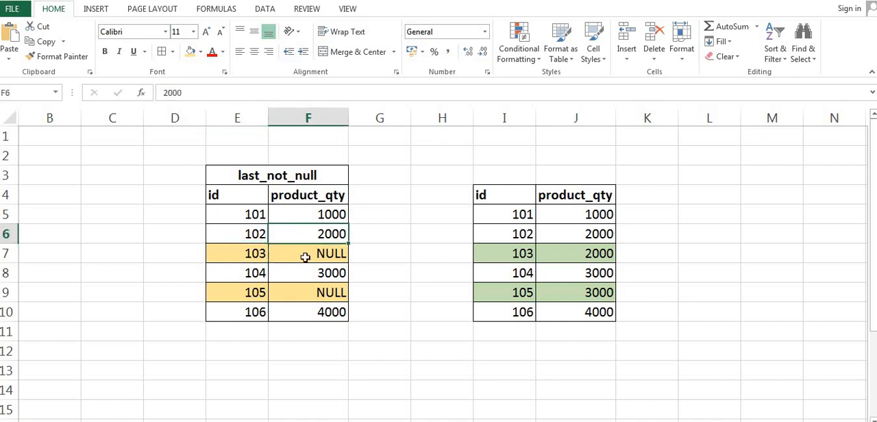
mouse_move(281, 273)
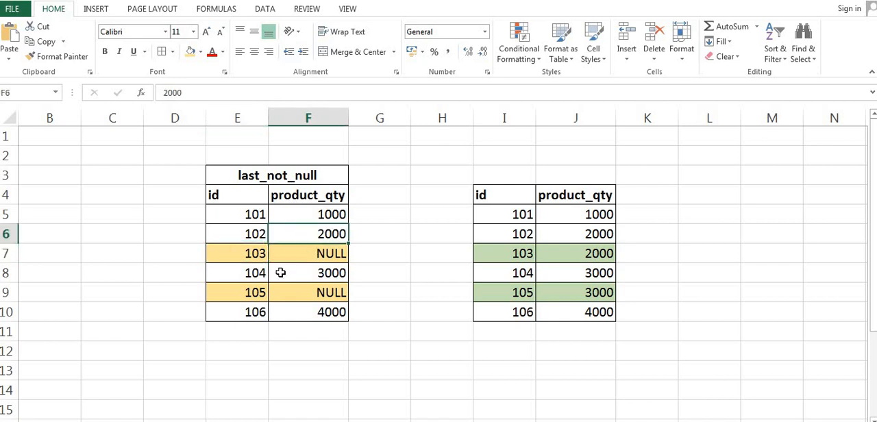
click(236, 292)
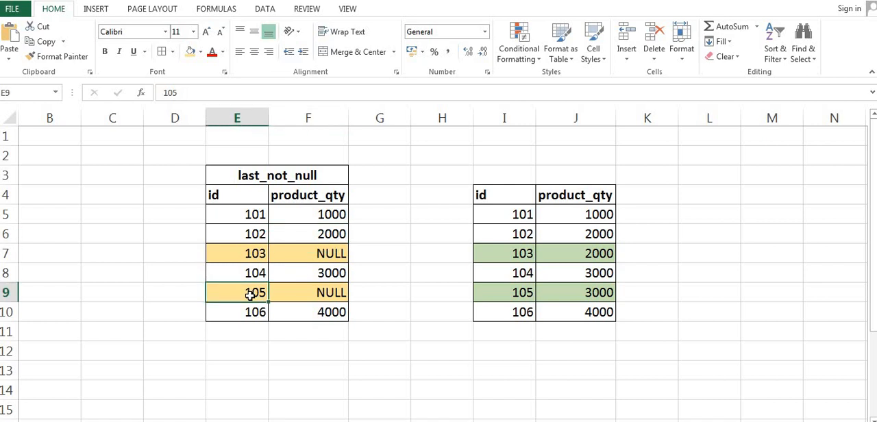
click(307, 292)
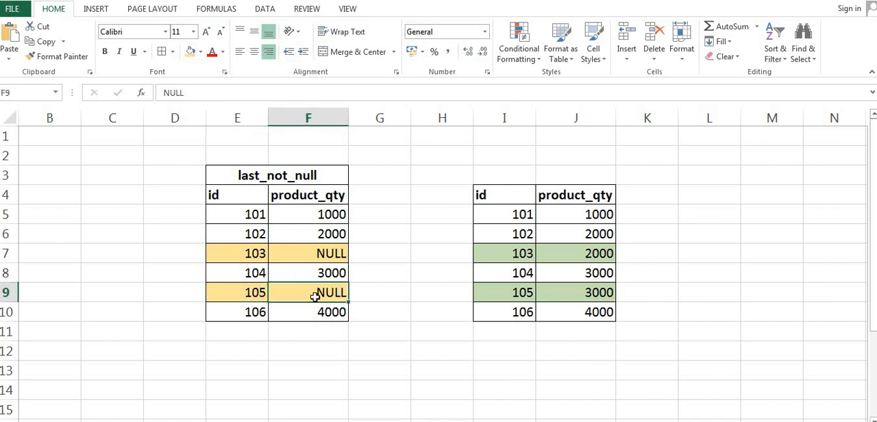
mouse_move(244, 293)
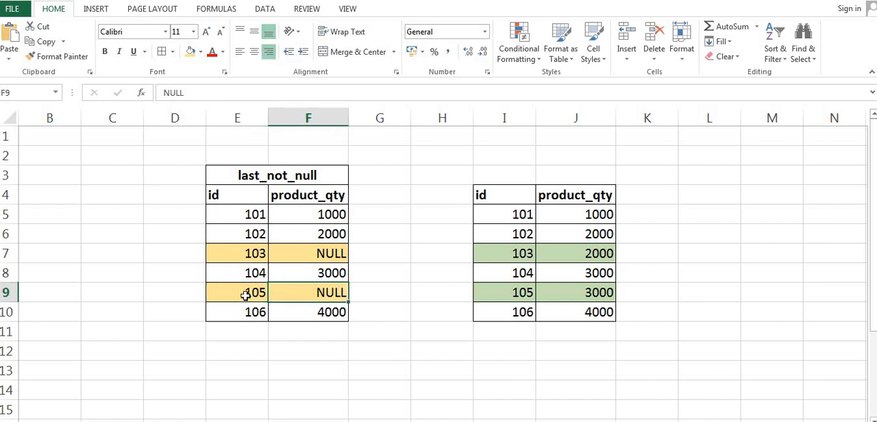
click(246, 293)
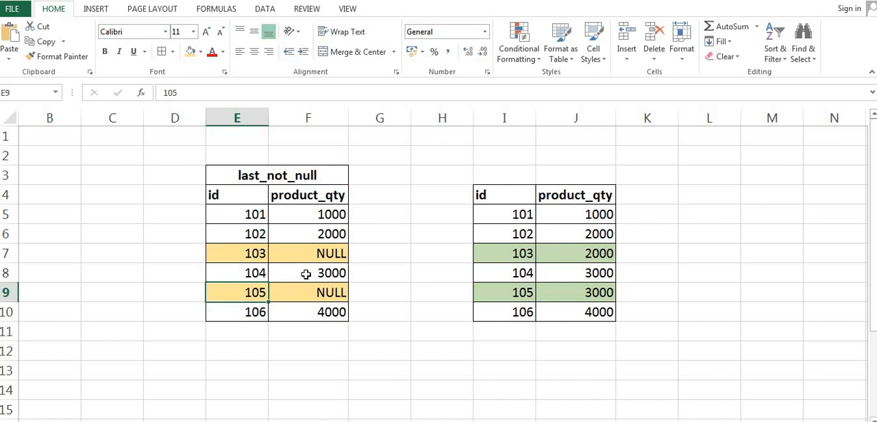
click(307, 273)
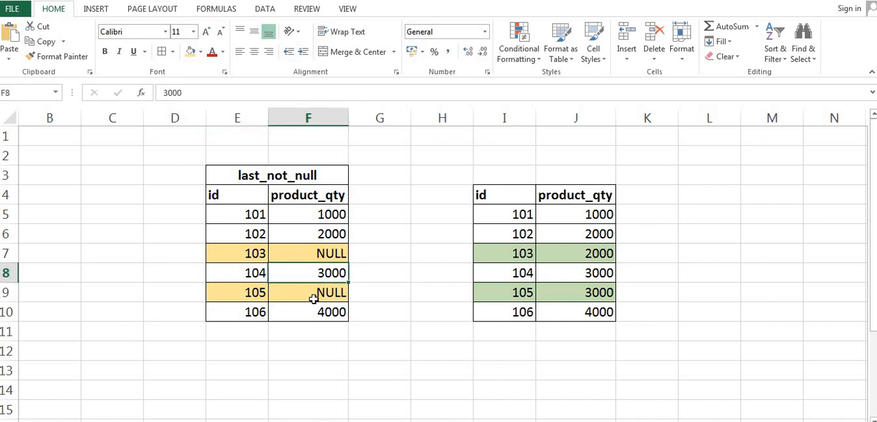
click(312, 294)
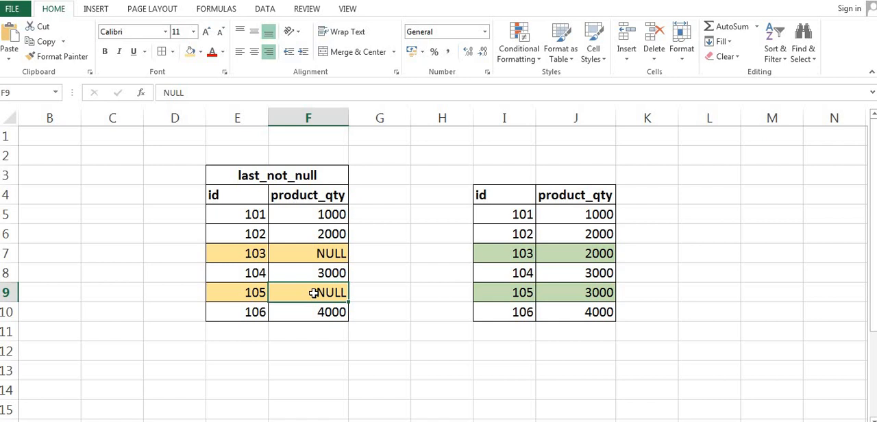
click(503, 293)
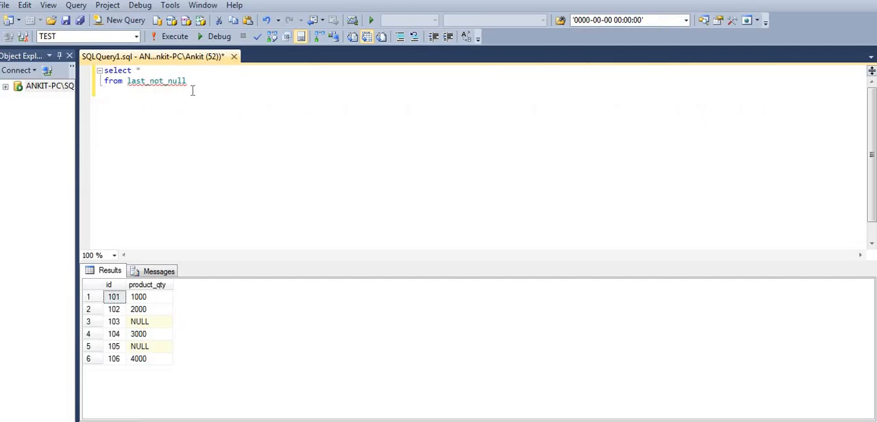
click(170, 36)
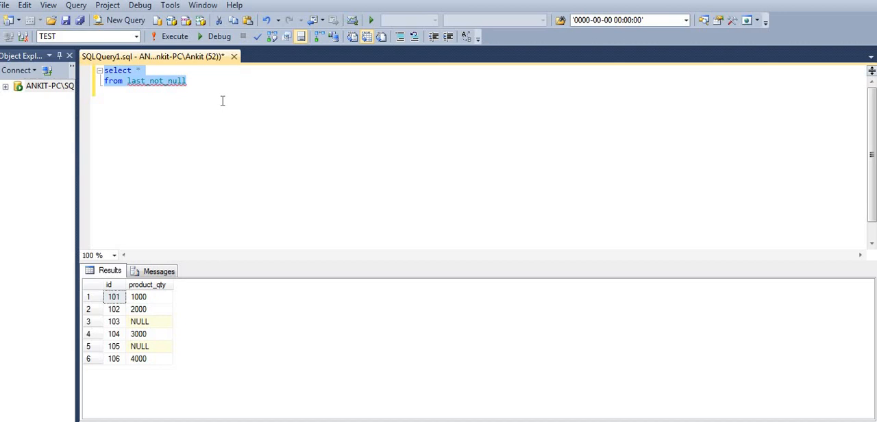
mouse_move(237, 228)
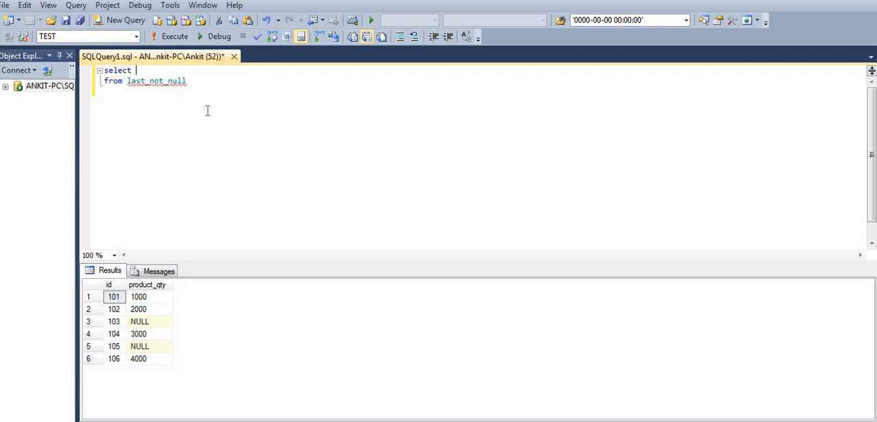
- Select id, product_qty, count(product_qty) over (order by id) as new_count and run it
text(id,)
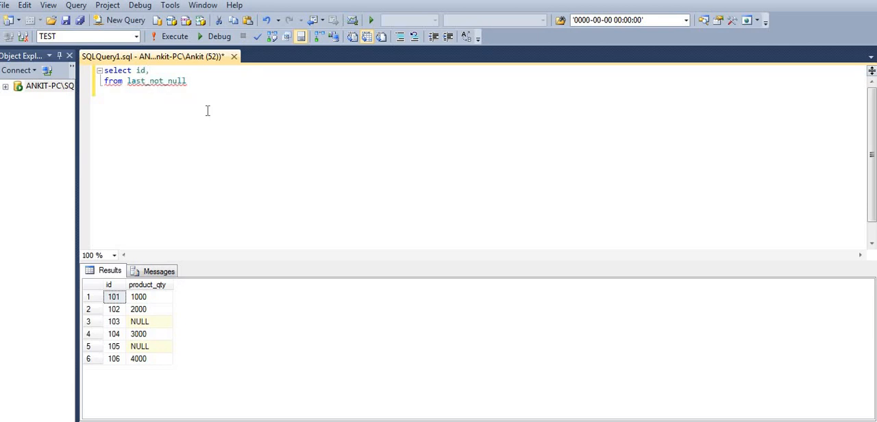
text(produc)
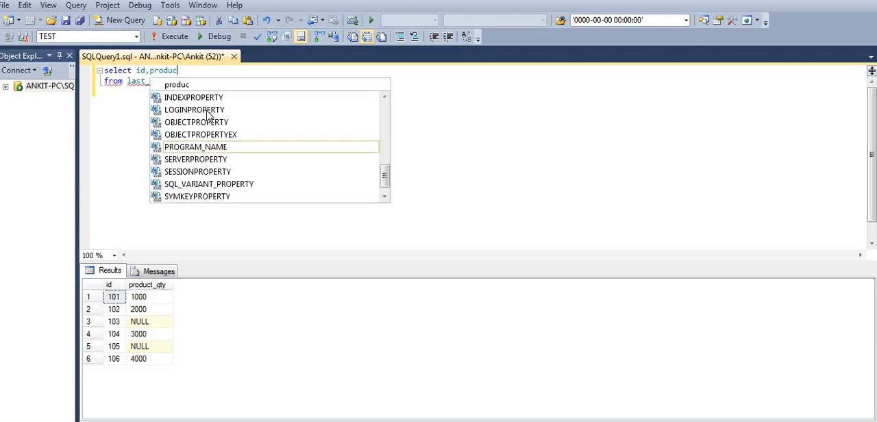
text(_qty)
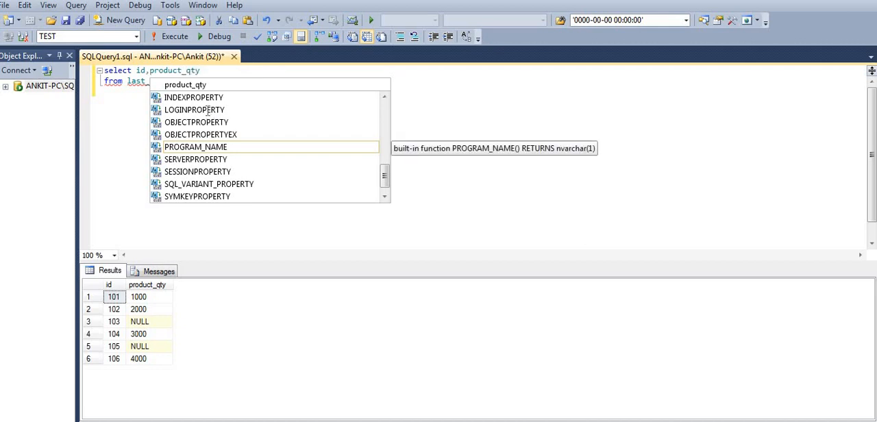
text(,count)
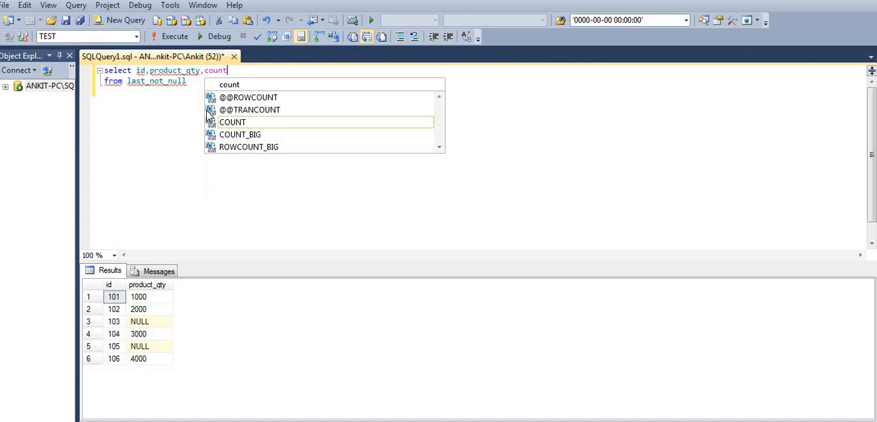
text(()
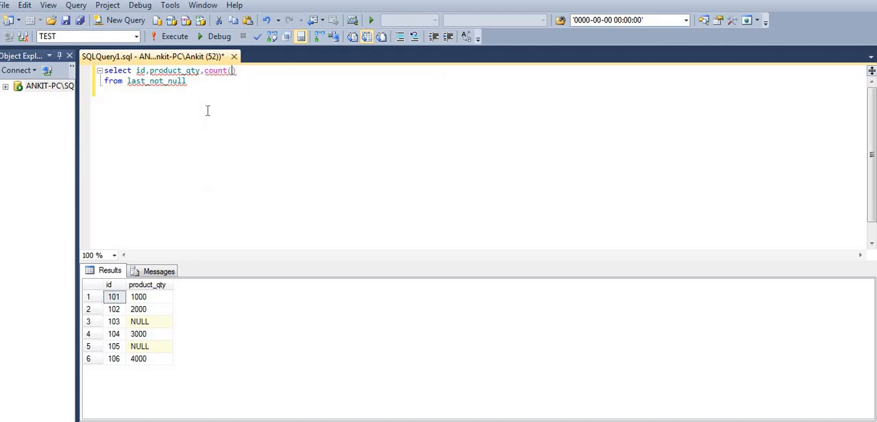
text(product_qty)
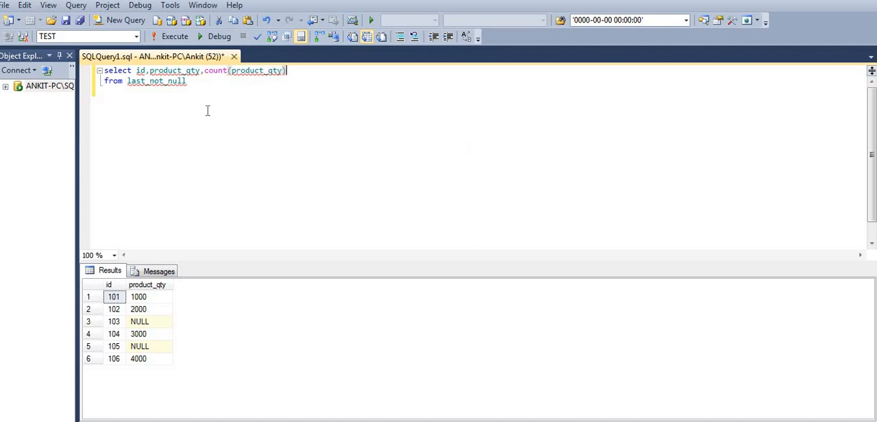
text(over)
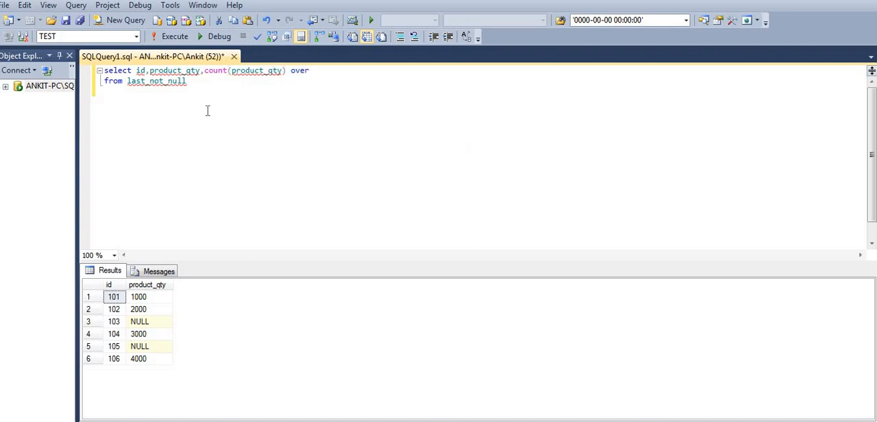
text((order by id)
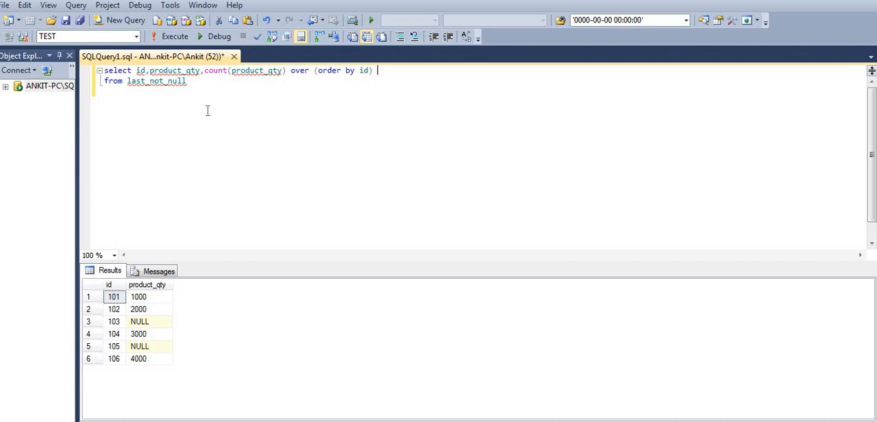
text(as)
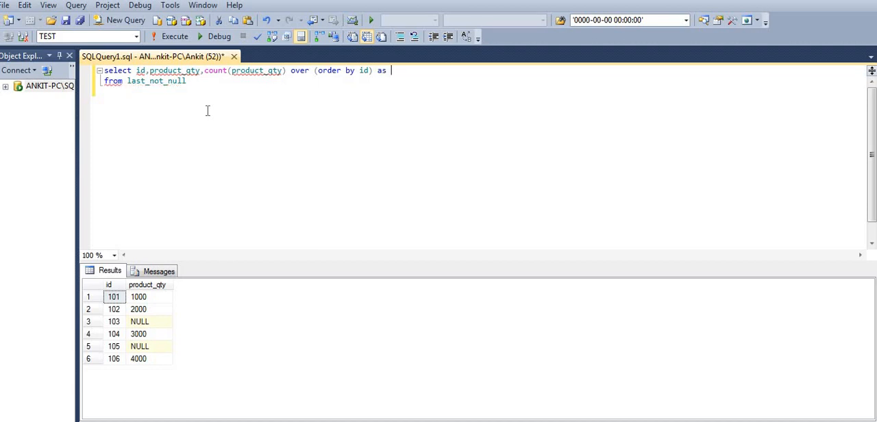
text(n)
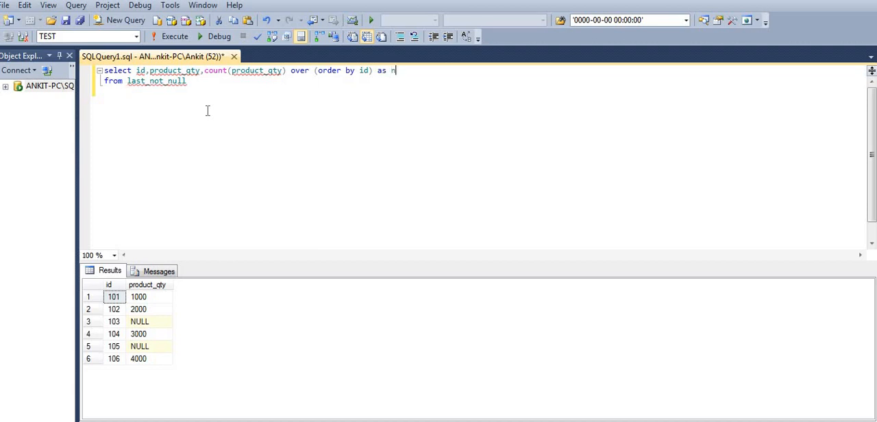
text(ew_co)
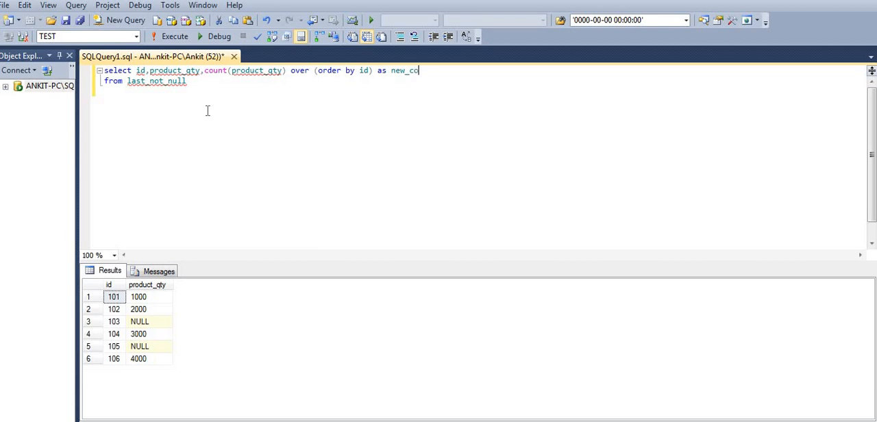
text(unt)
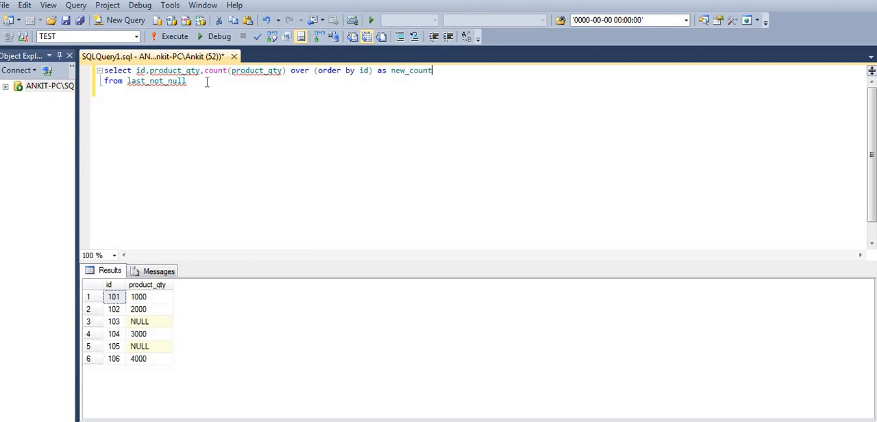
click(168, 36)
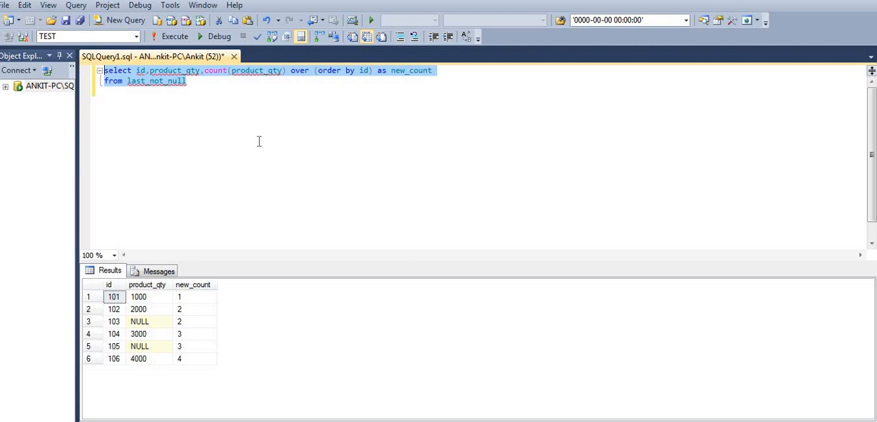
mouse_move(117, 321)
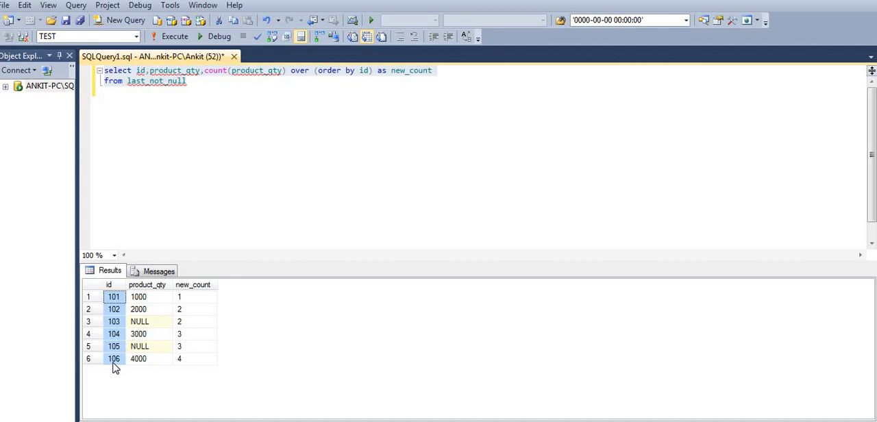
mouse_move(192, 325)
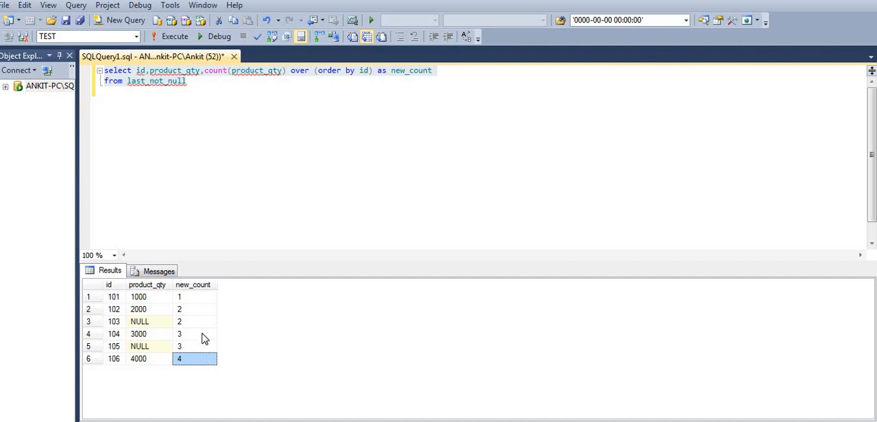
mouse_move(192, 318)
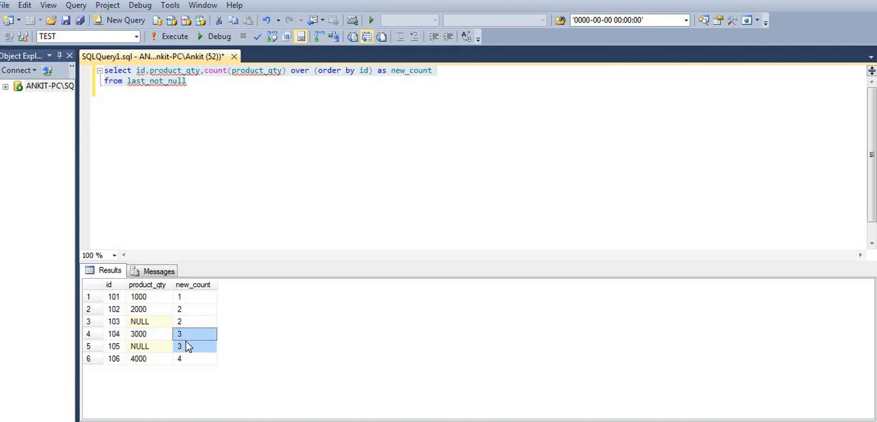
mouse_move(227, 110)
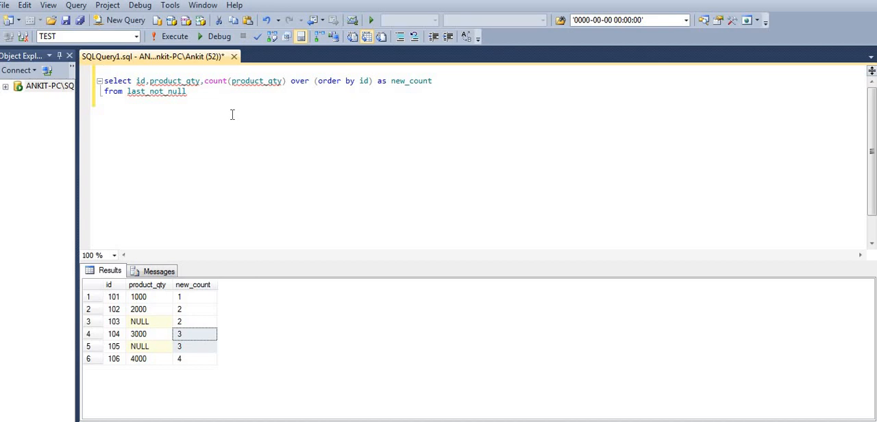
- Begin an outer select of first_value(product_qty) over ( above the count query
text(select id,)
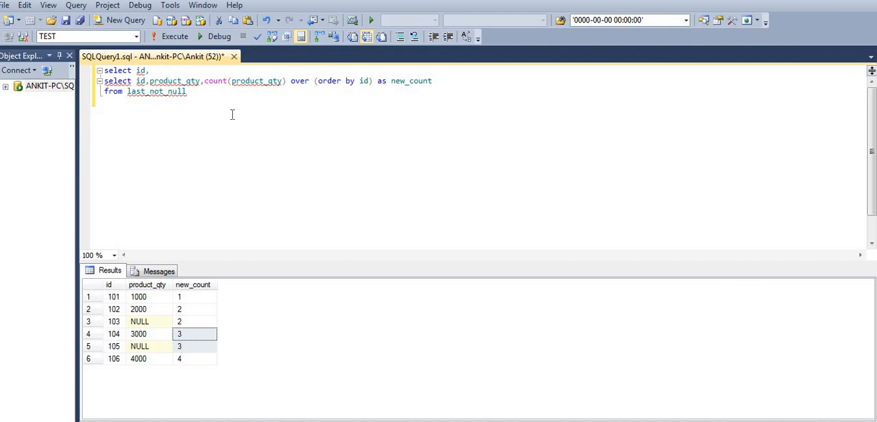
text(first)
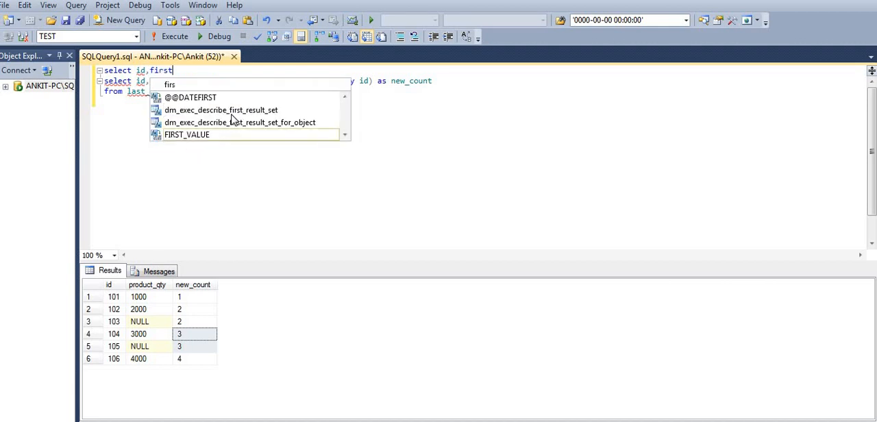
text(_value()
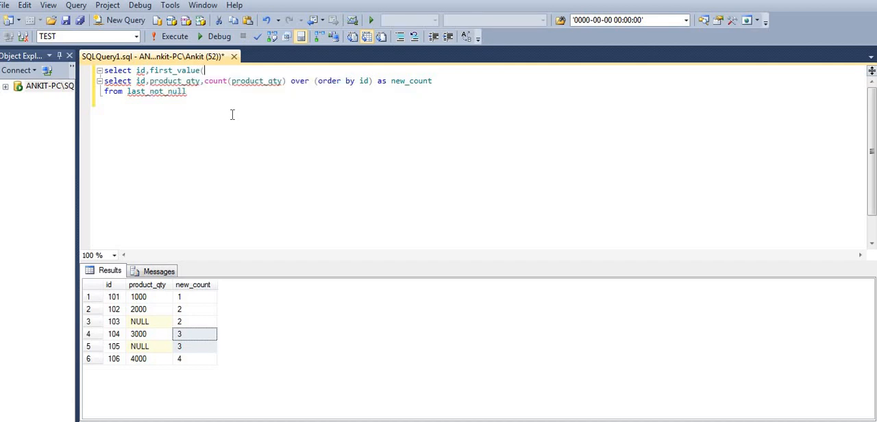
text())
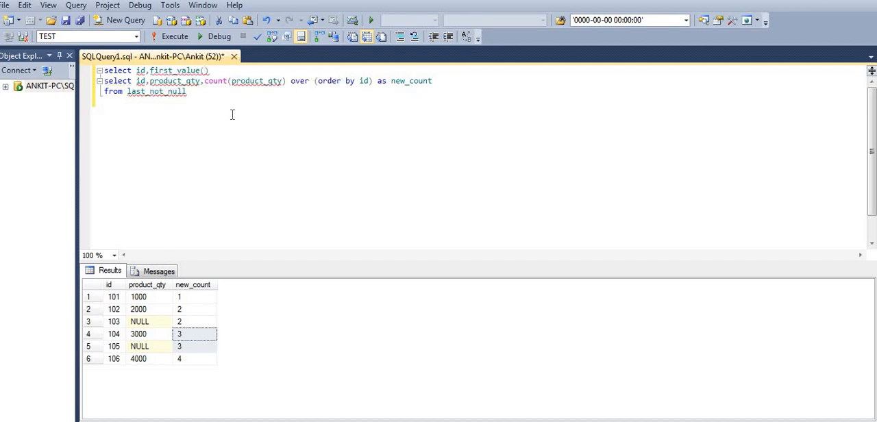
text(product)
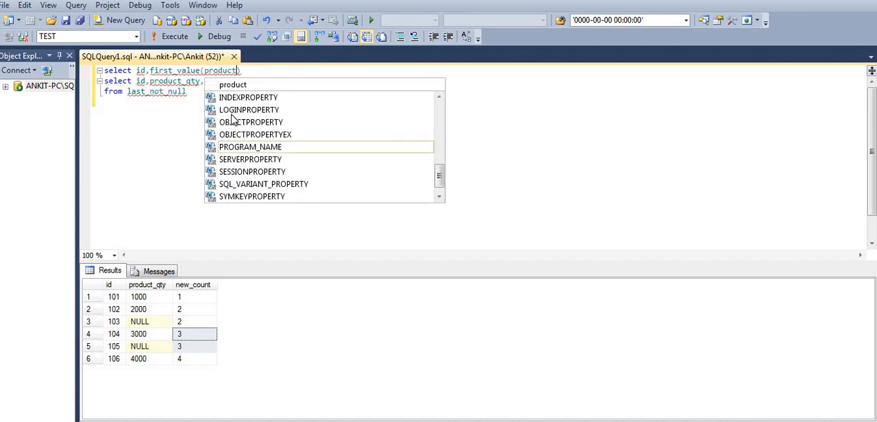
text(_qty)
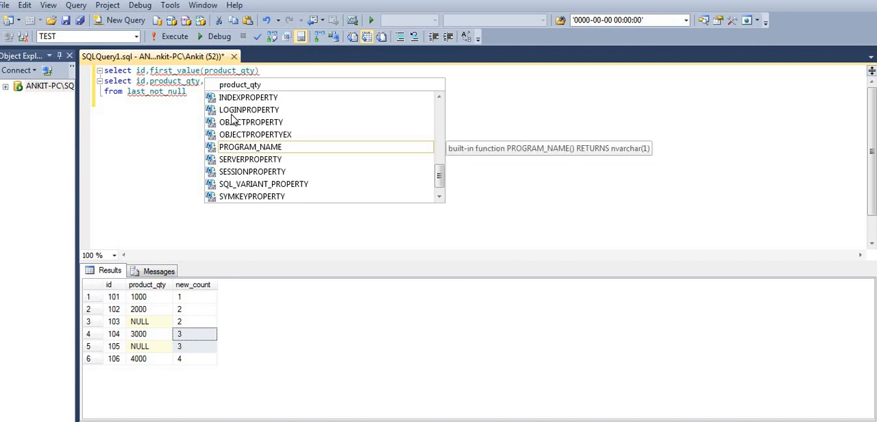
text(o)
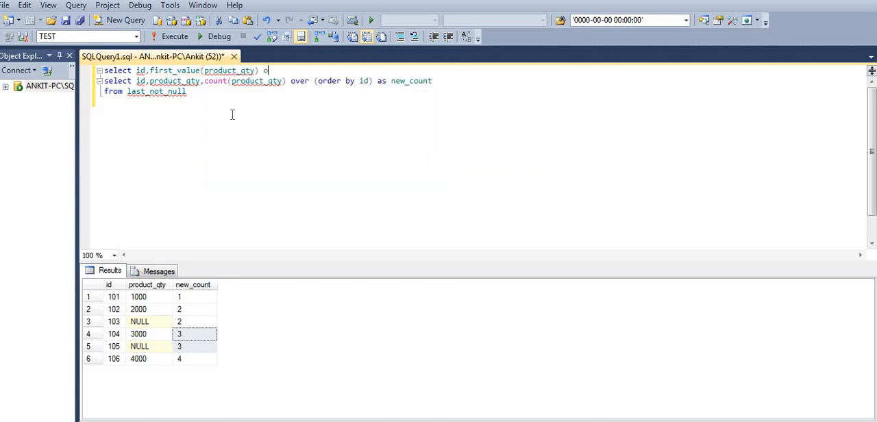
text(ver ())
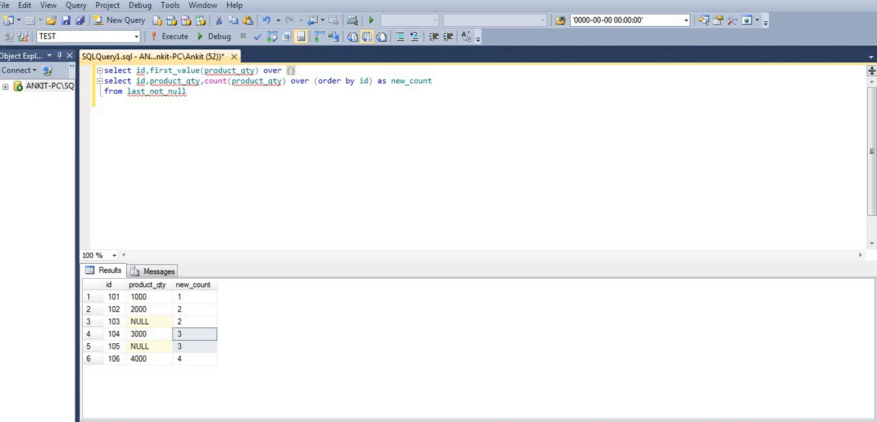
mouse_move(279, 130)
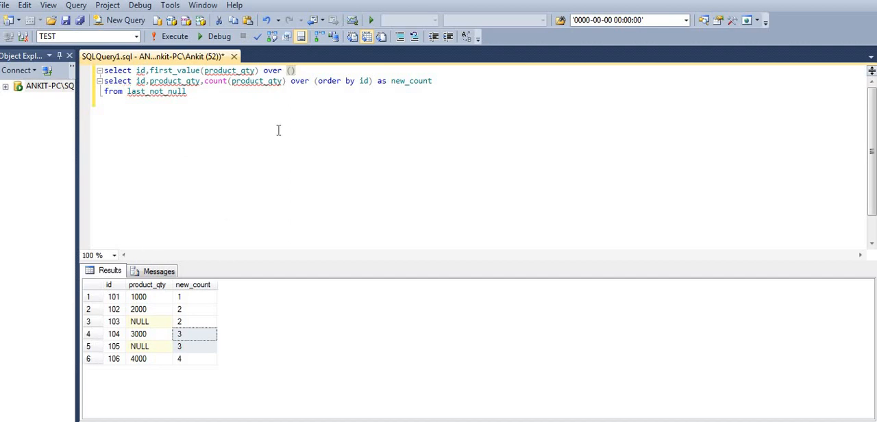
mouse_move(405, 80)
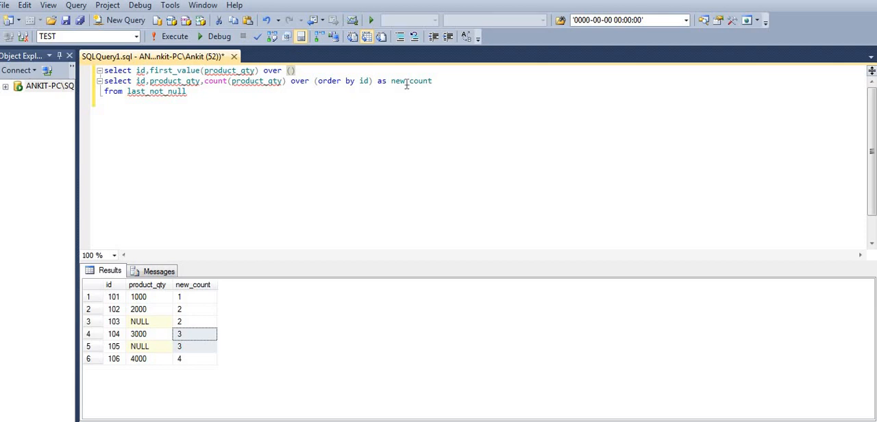
- Partition by new_count ordered by id, alias it new_prduct_qty, and open 'from (' for the subquery
double_click(411, 79)
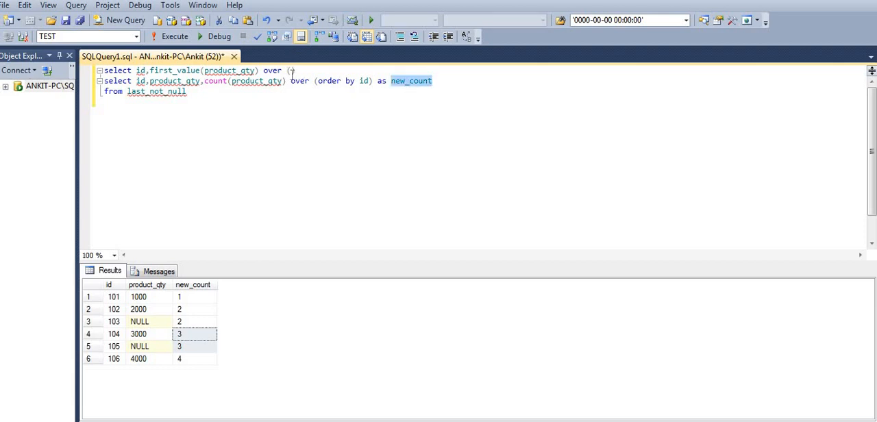
text(partition by new_count order by id) as)
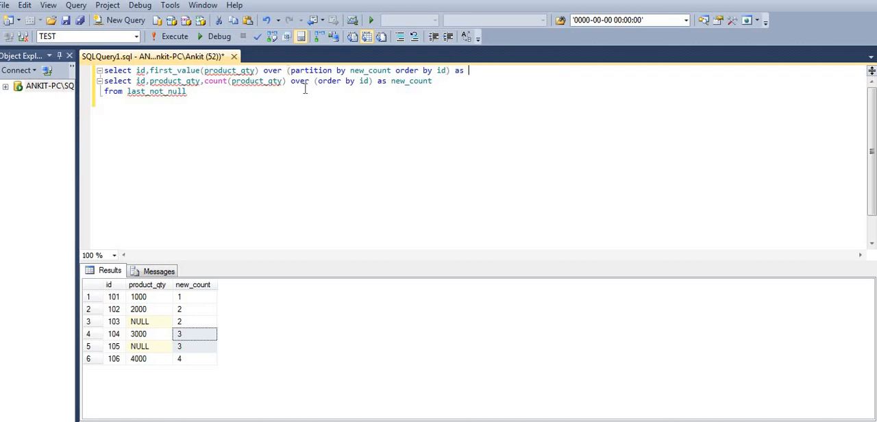
text(new_)
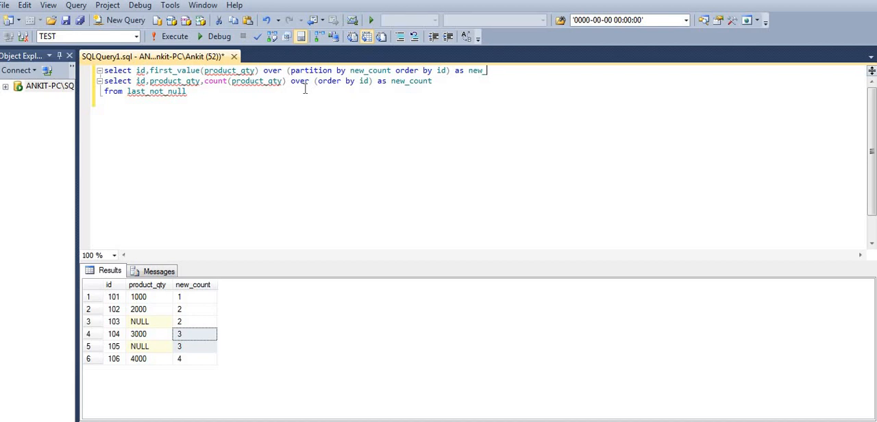
text(prduct)
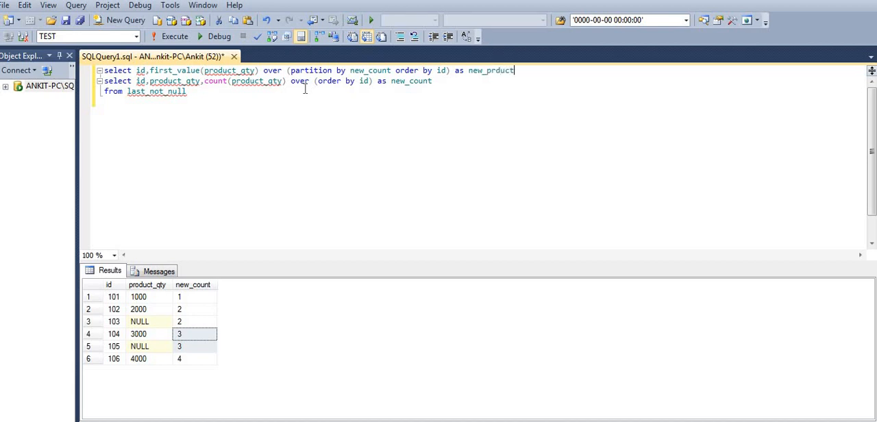
text(_qty)
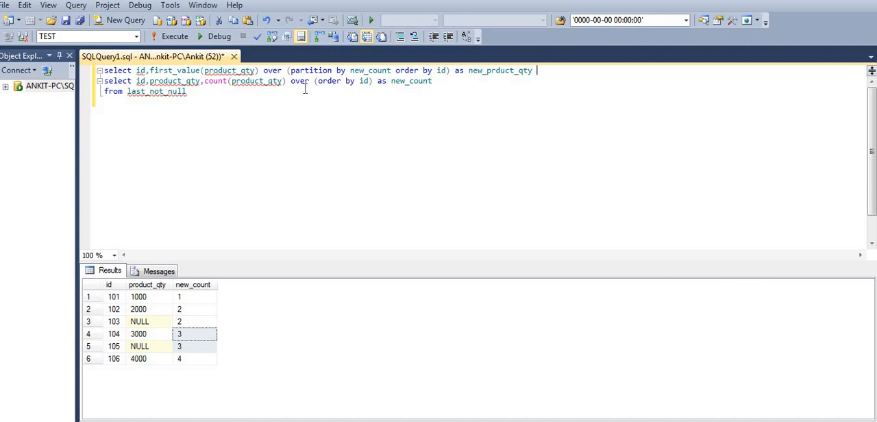
text(from ()
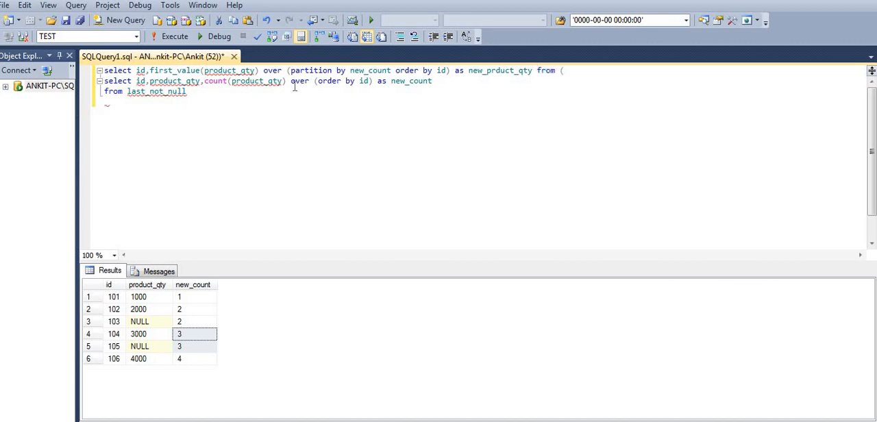
mouse_move(255, 126)
text())
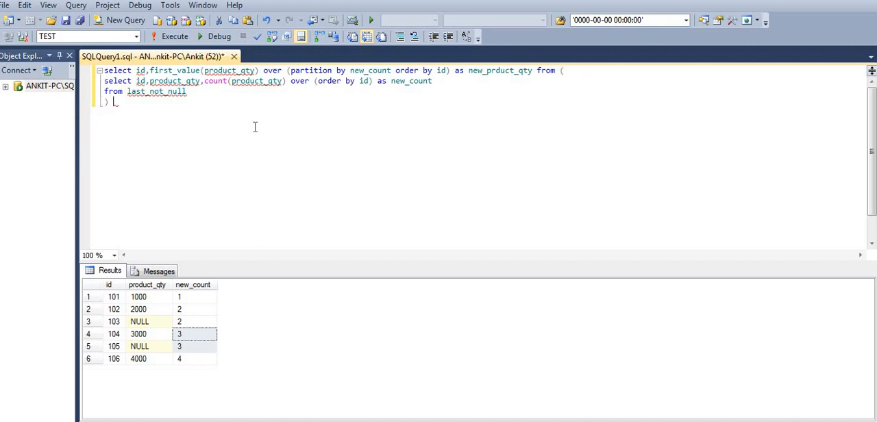
- Close the subquery as alias a and order the outer query by id
text(a orde)
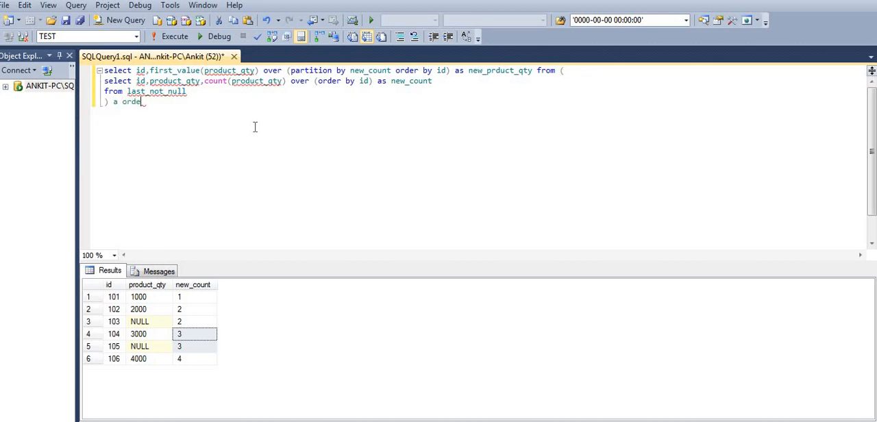
text(by)
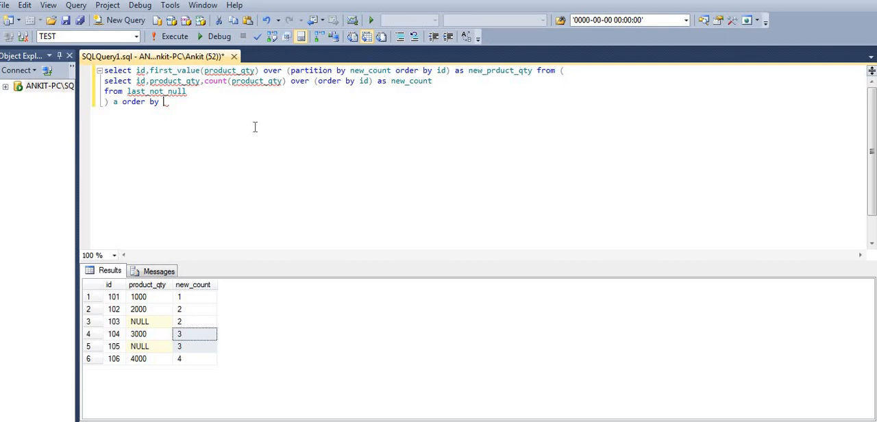
text(id)
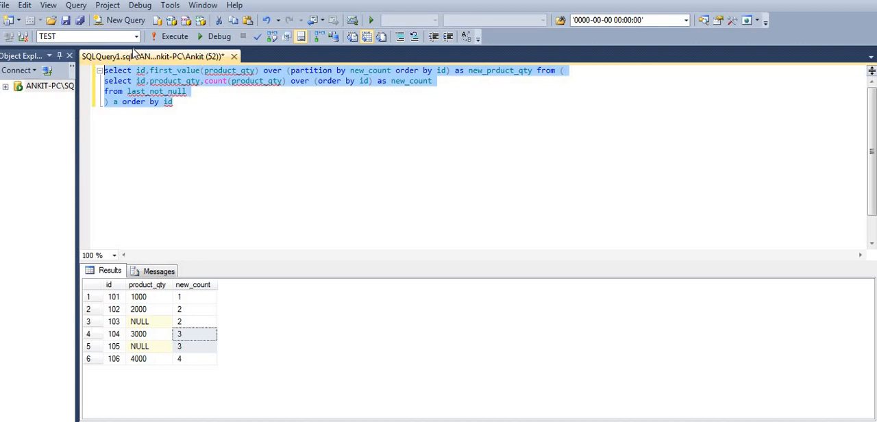
- Execute the query and check new_prduct_qty fills ids 102 and 103 with 2000
click(167, 37)
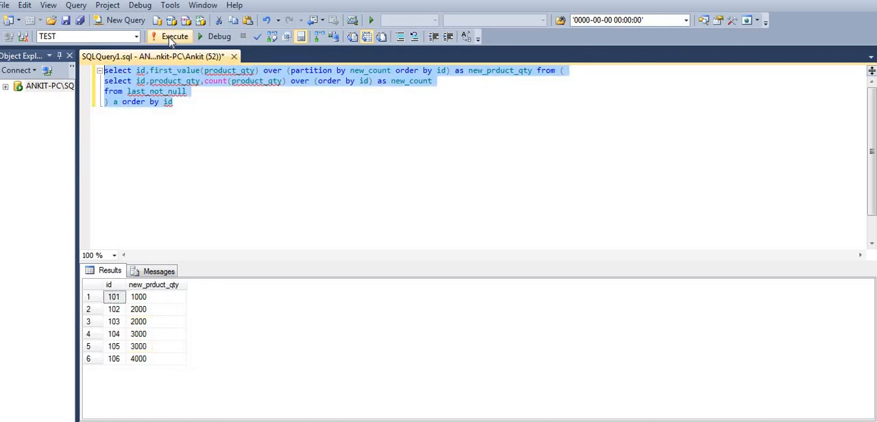
mouse_move(140, 330)
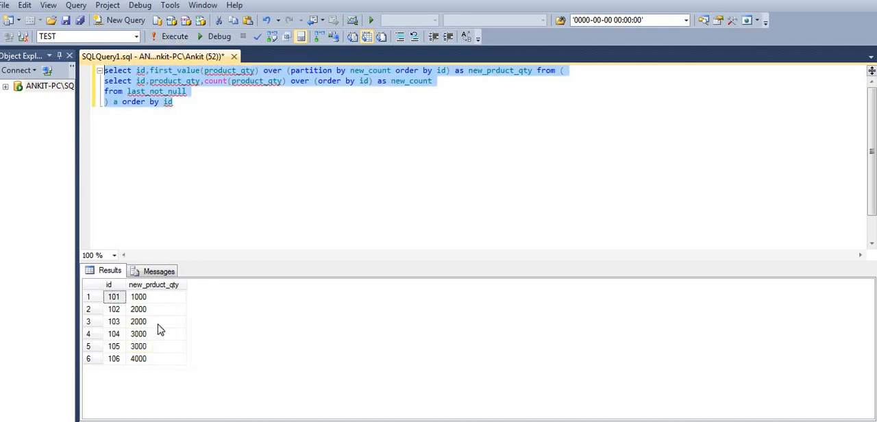
mouse_move(151, 312)
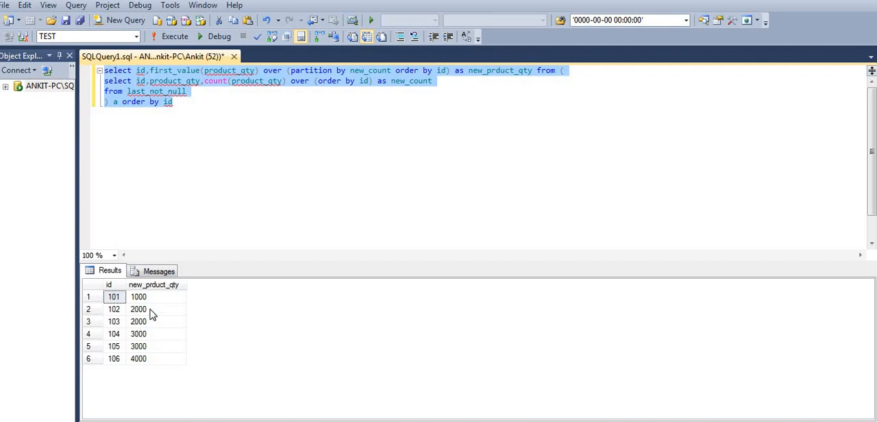
click(113, 308)
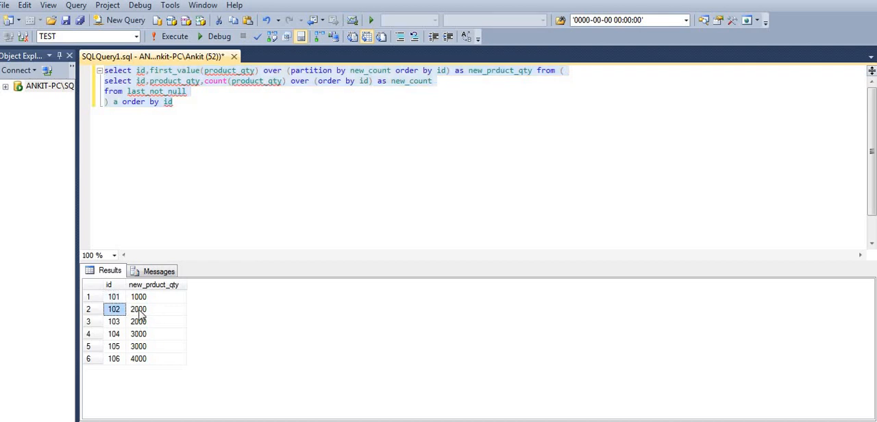
click(114, 320)
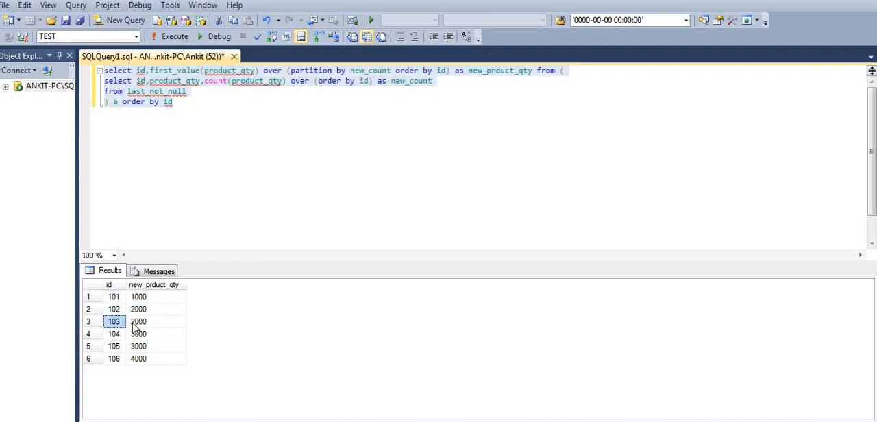
click(139, 321)
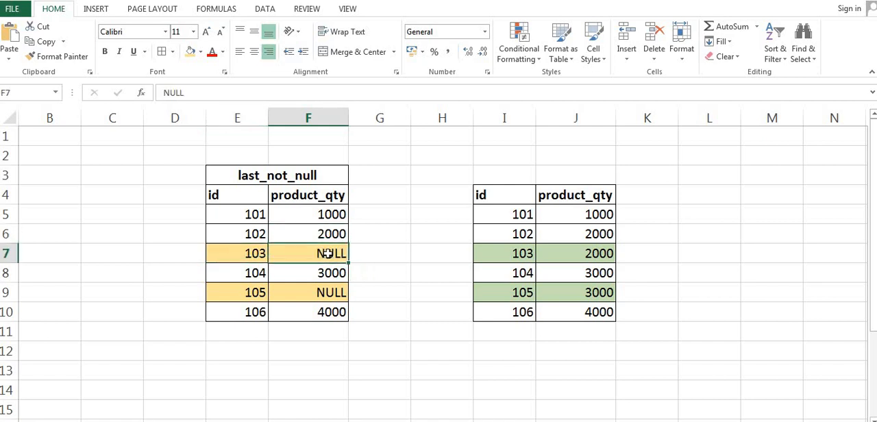
- In Excel, compare the NULL at id 103 and the id 105 row against the filled 3000 at id 104
click(575, 252)
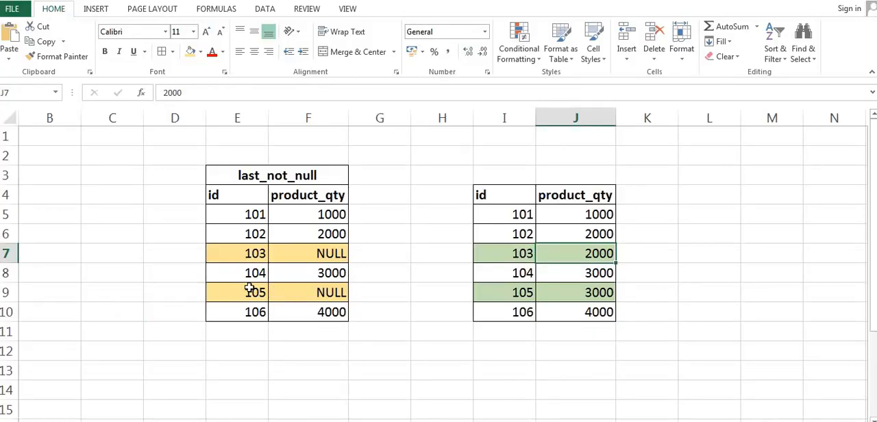
click(248, 291)
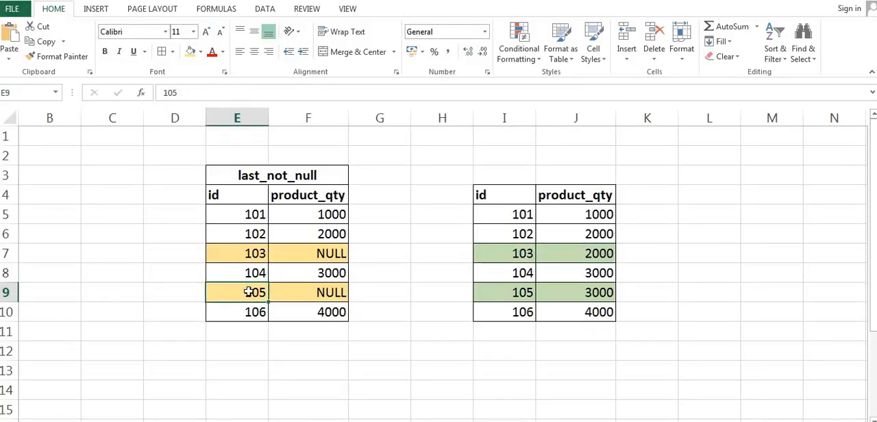
click(316, 273)
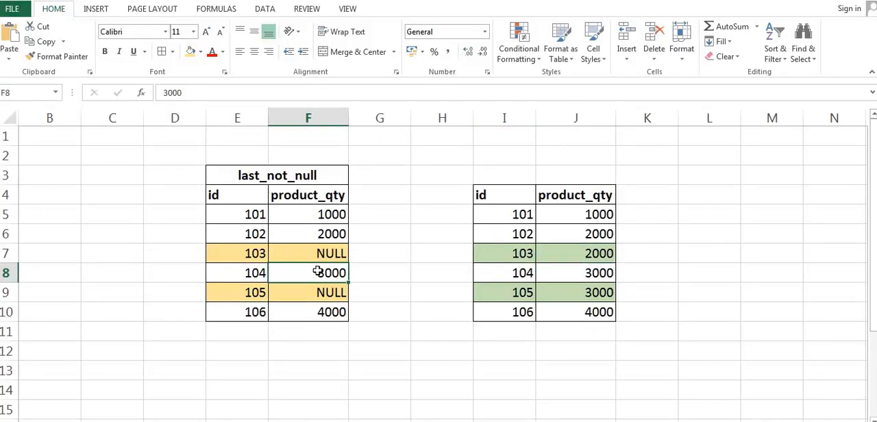